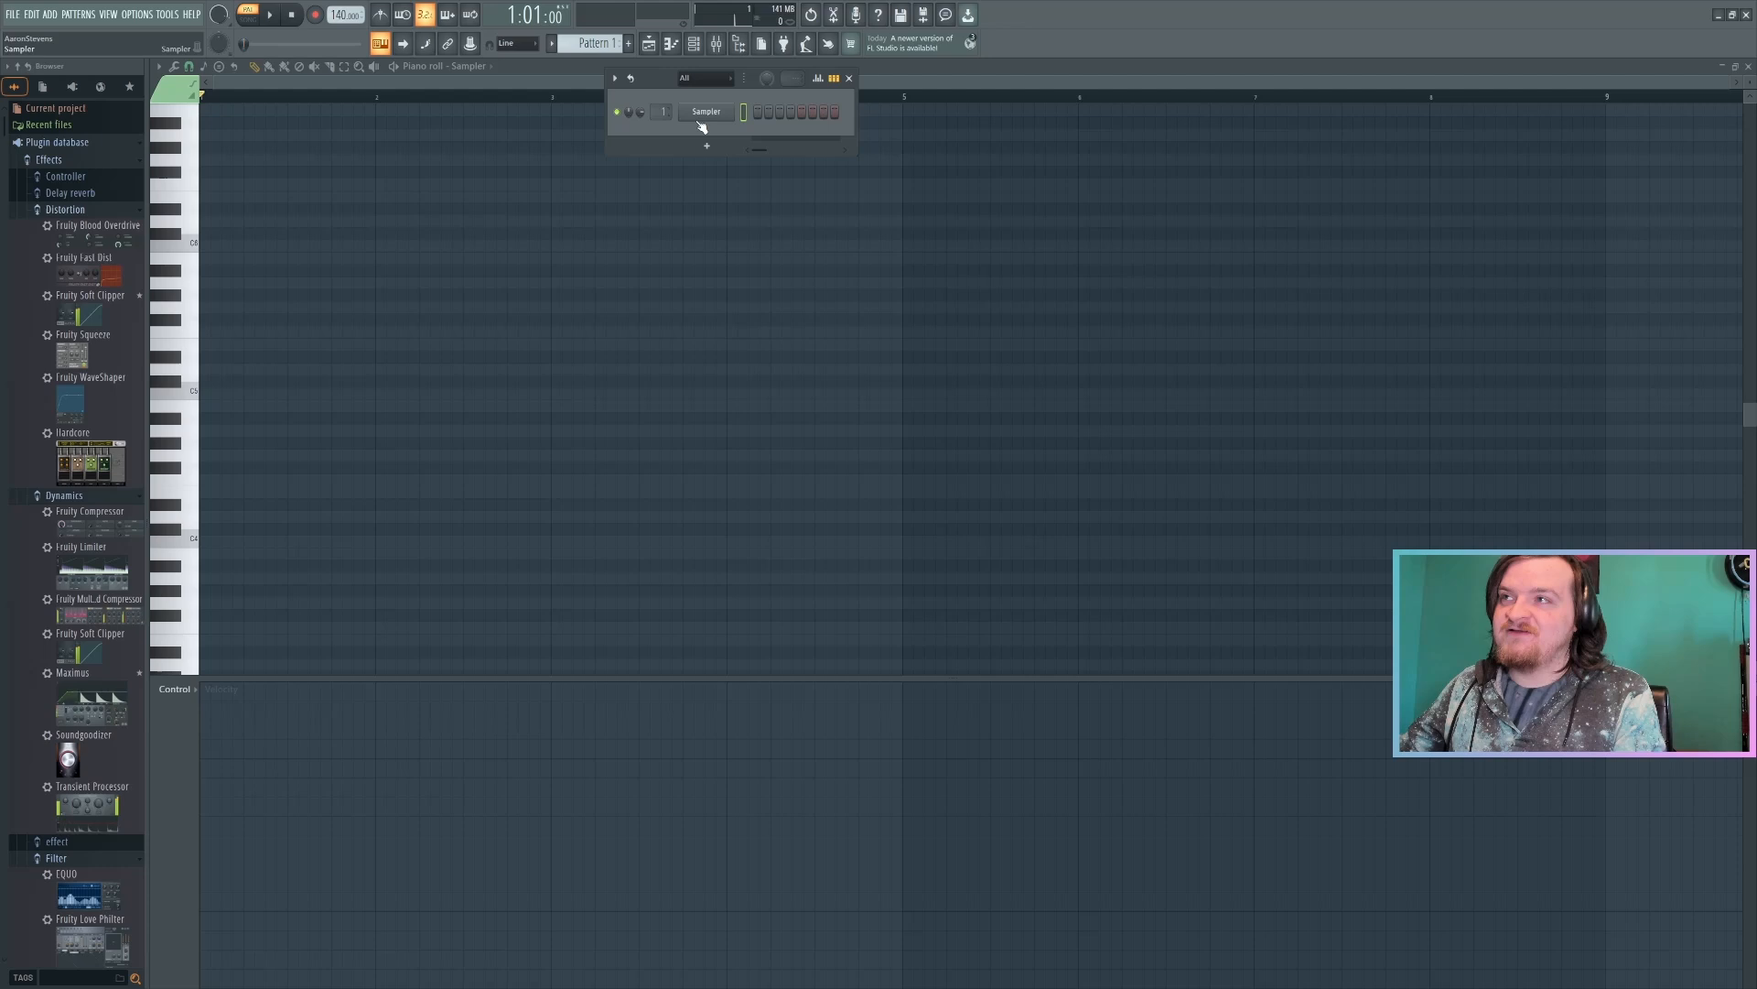
mouse_move(763, 221)
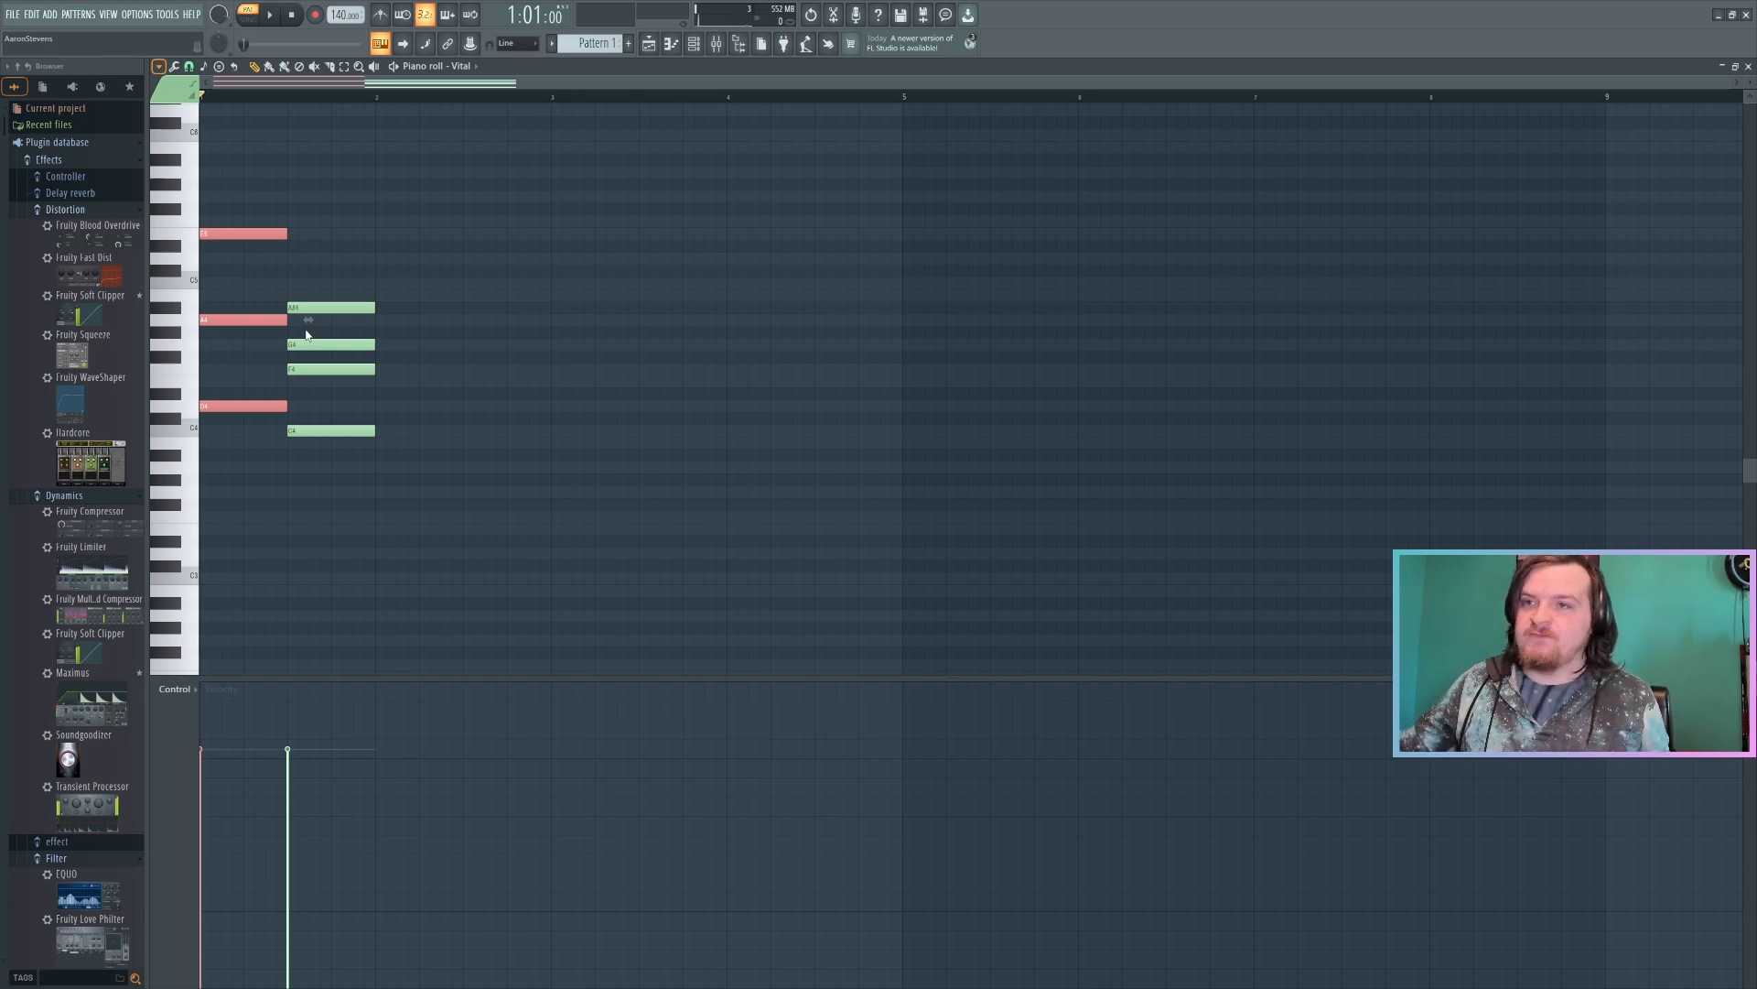
mouse_move(336, 688)
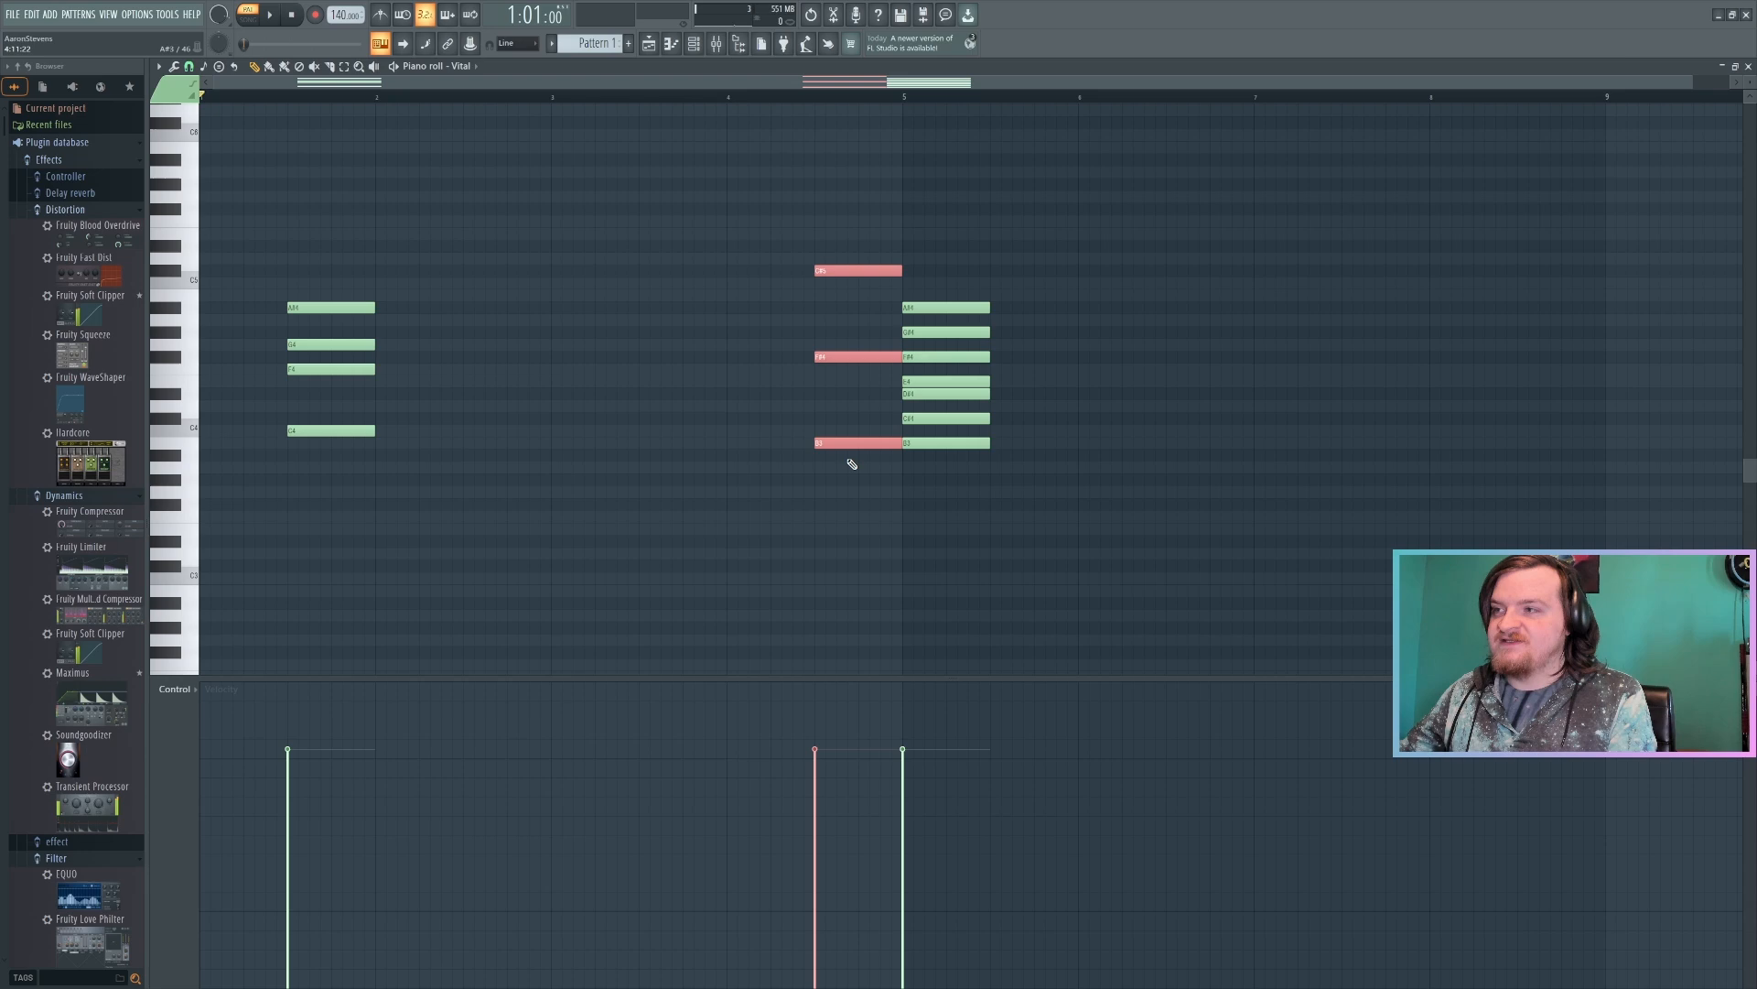
mouse_move(885, 454)
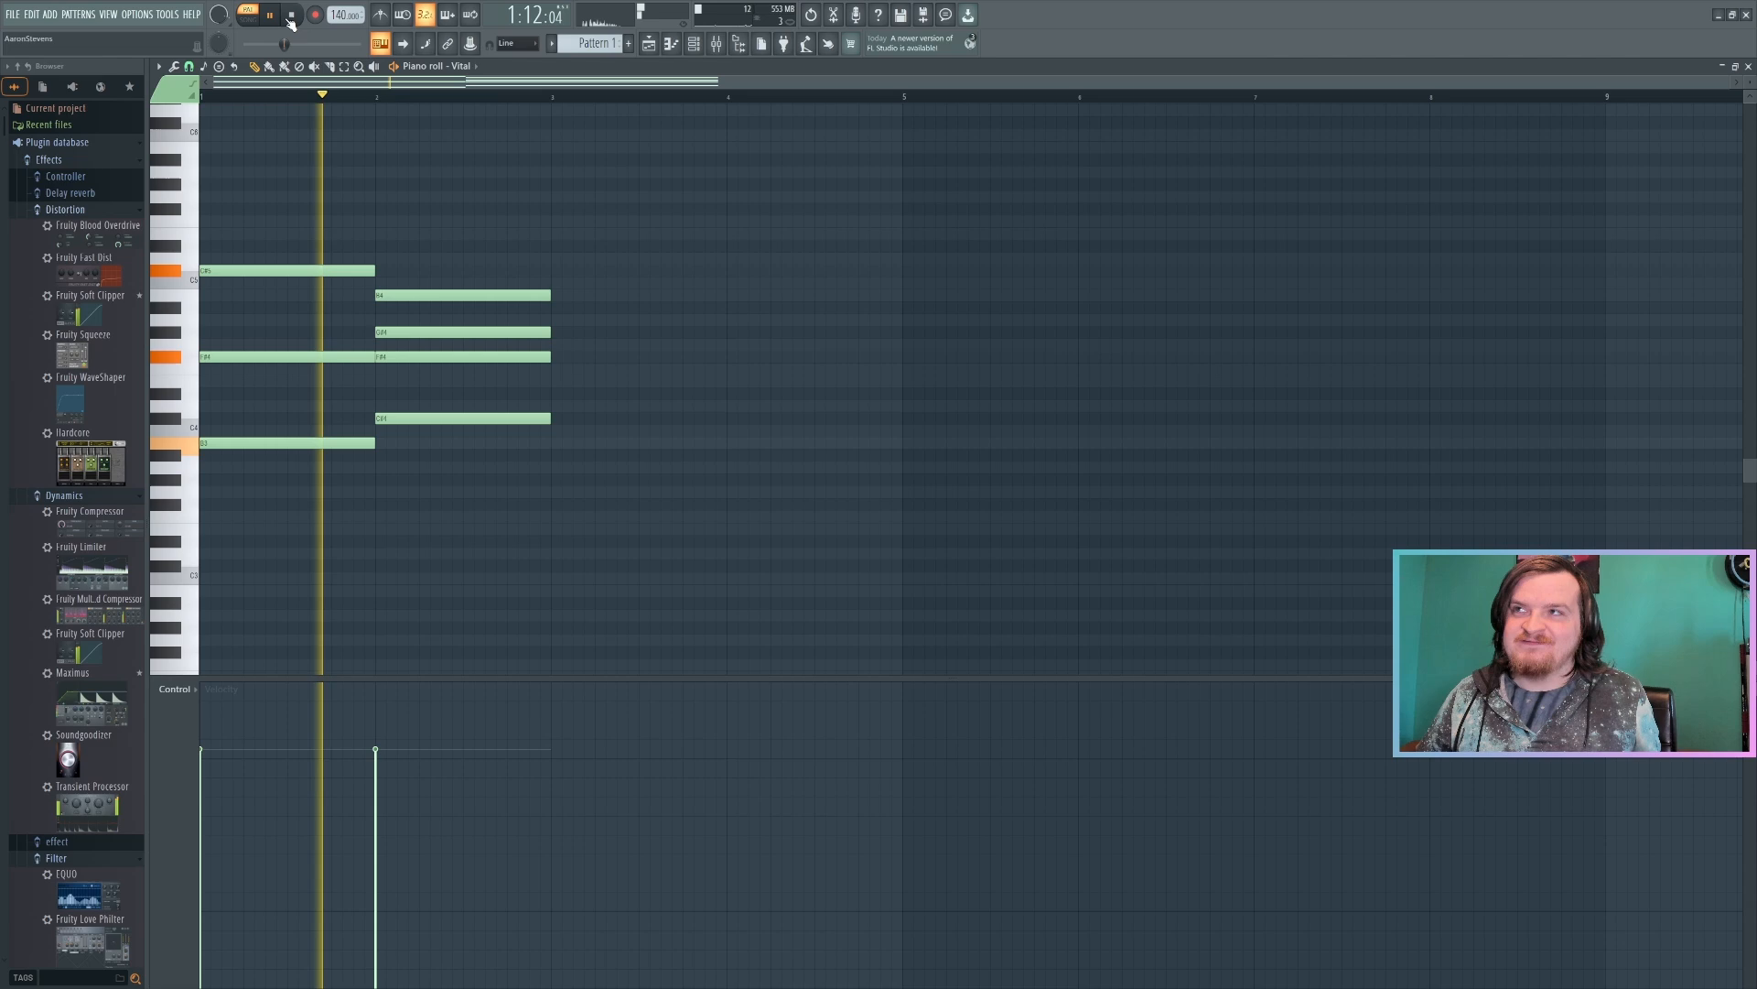
Stop playback of the two stamped chords in the Vital piano roll.
click(291, 15)
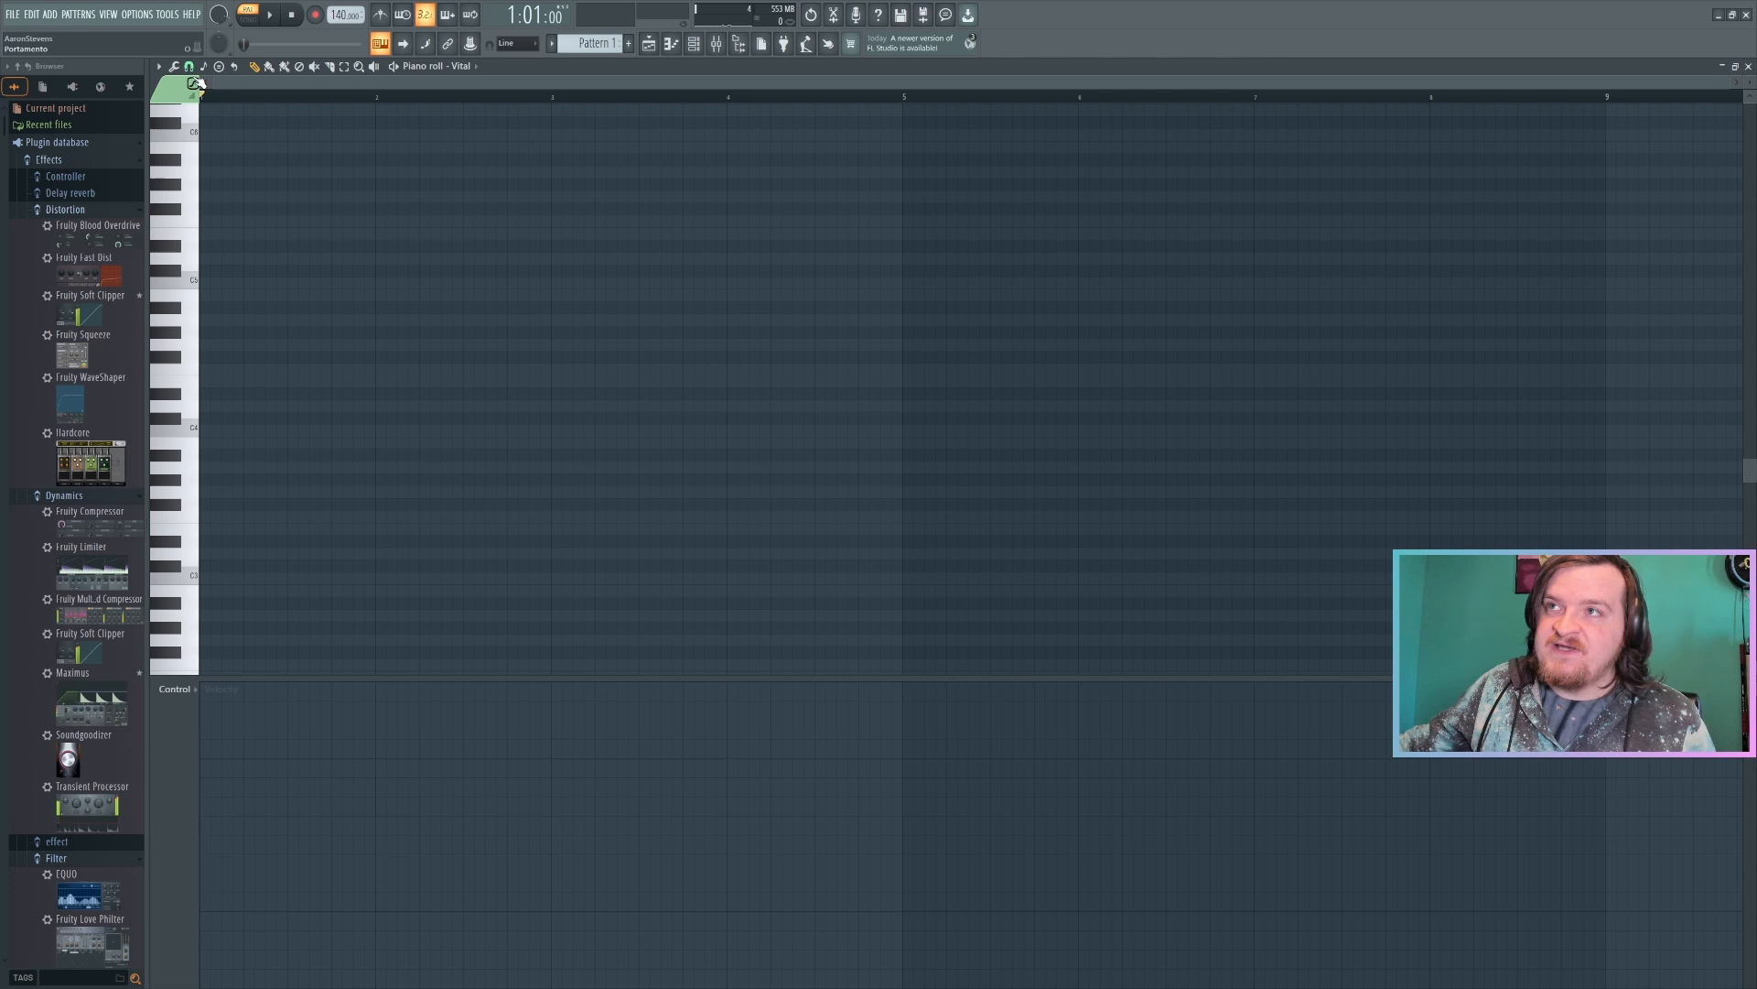
click(186, 66)
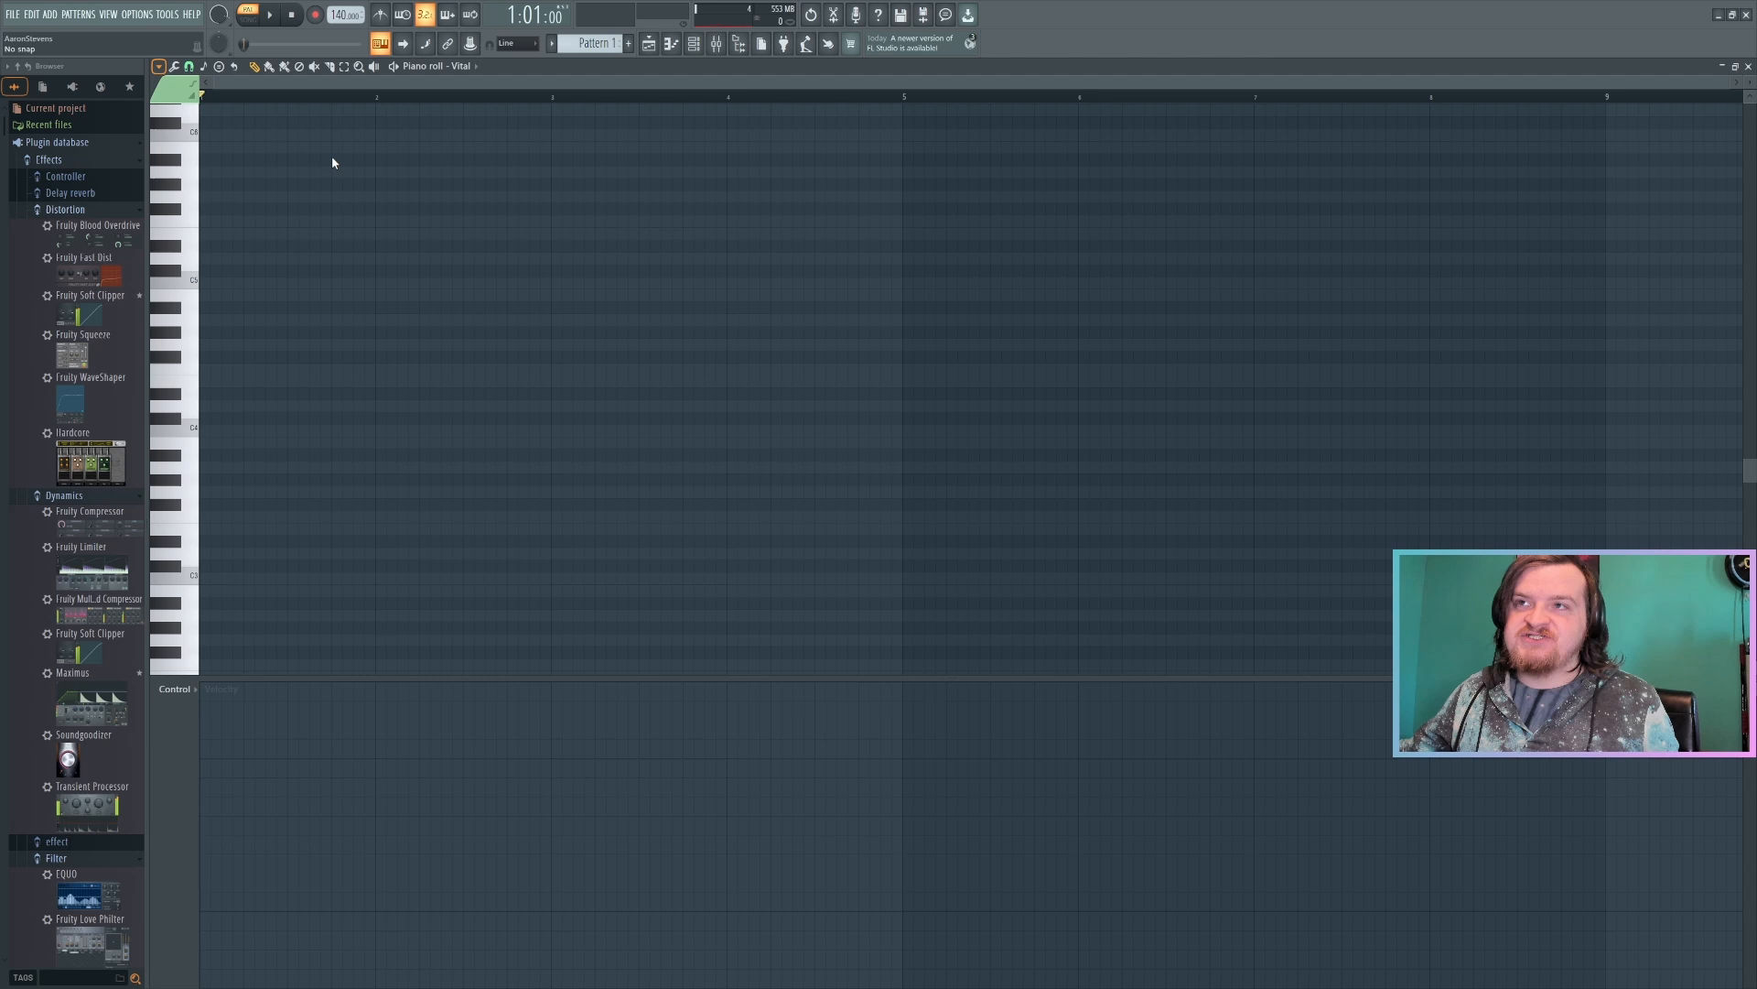
mouse_move(336, 335)
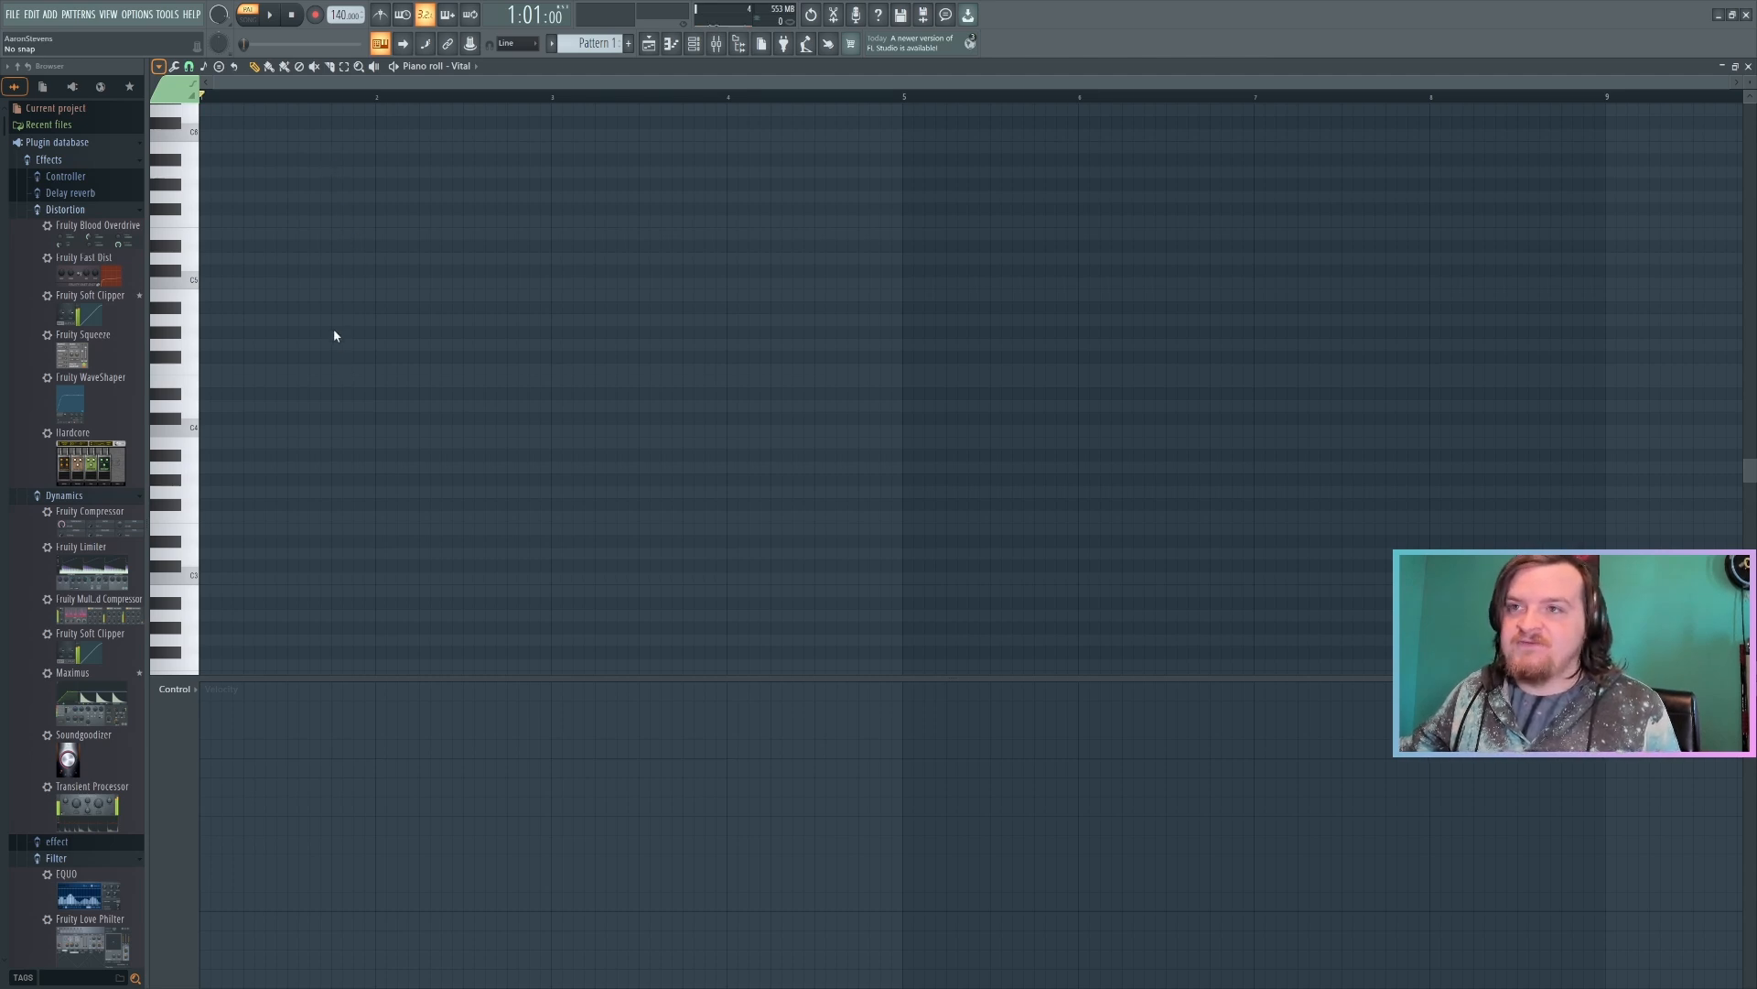
mouse_move(312, 228)
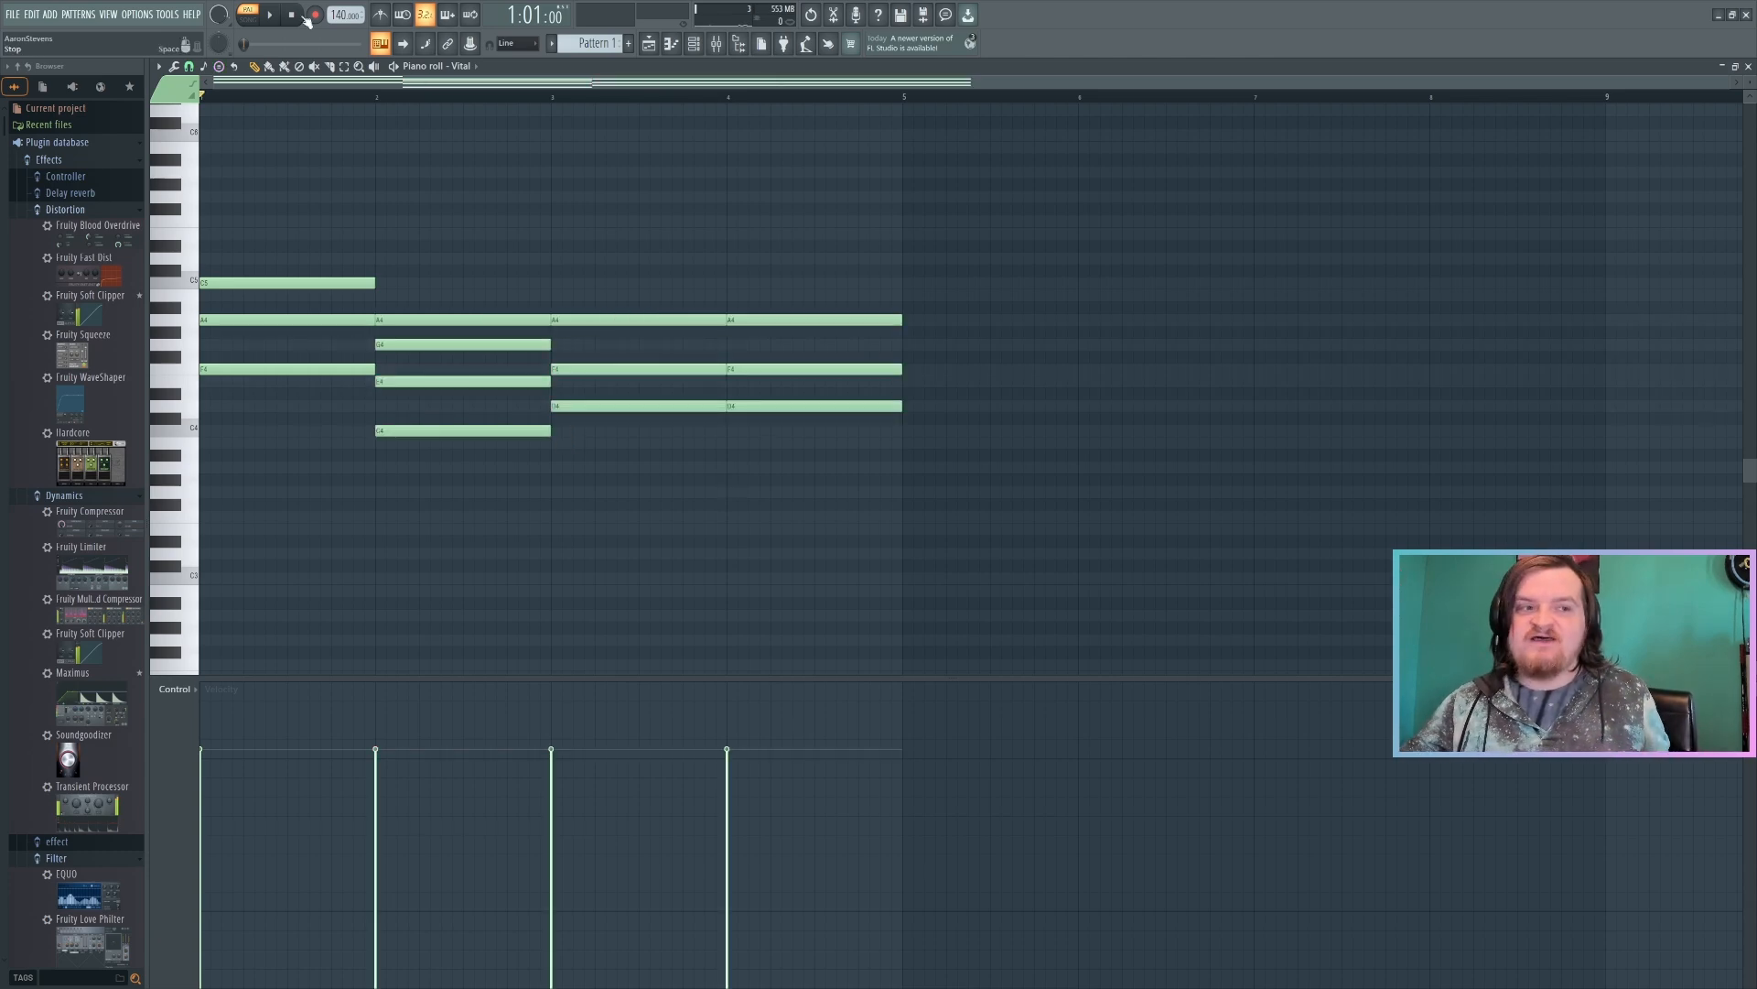
click(267, 16)
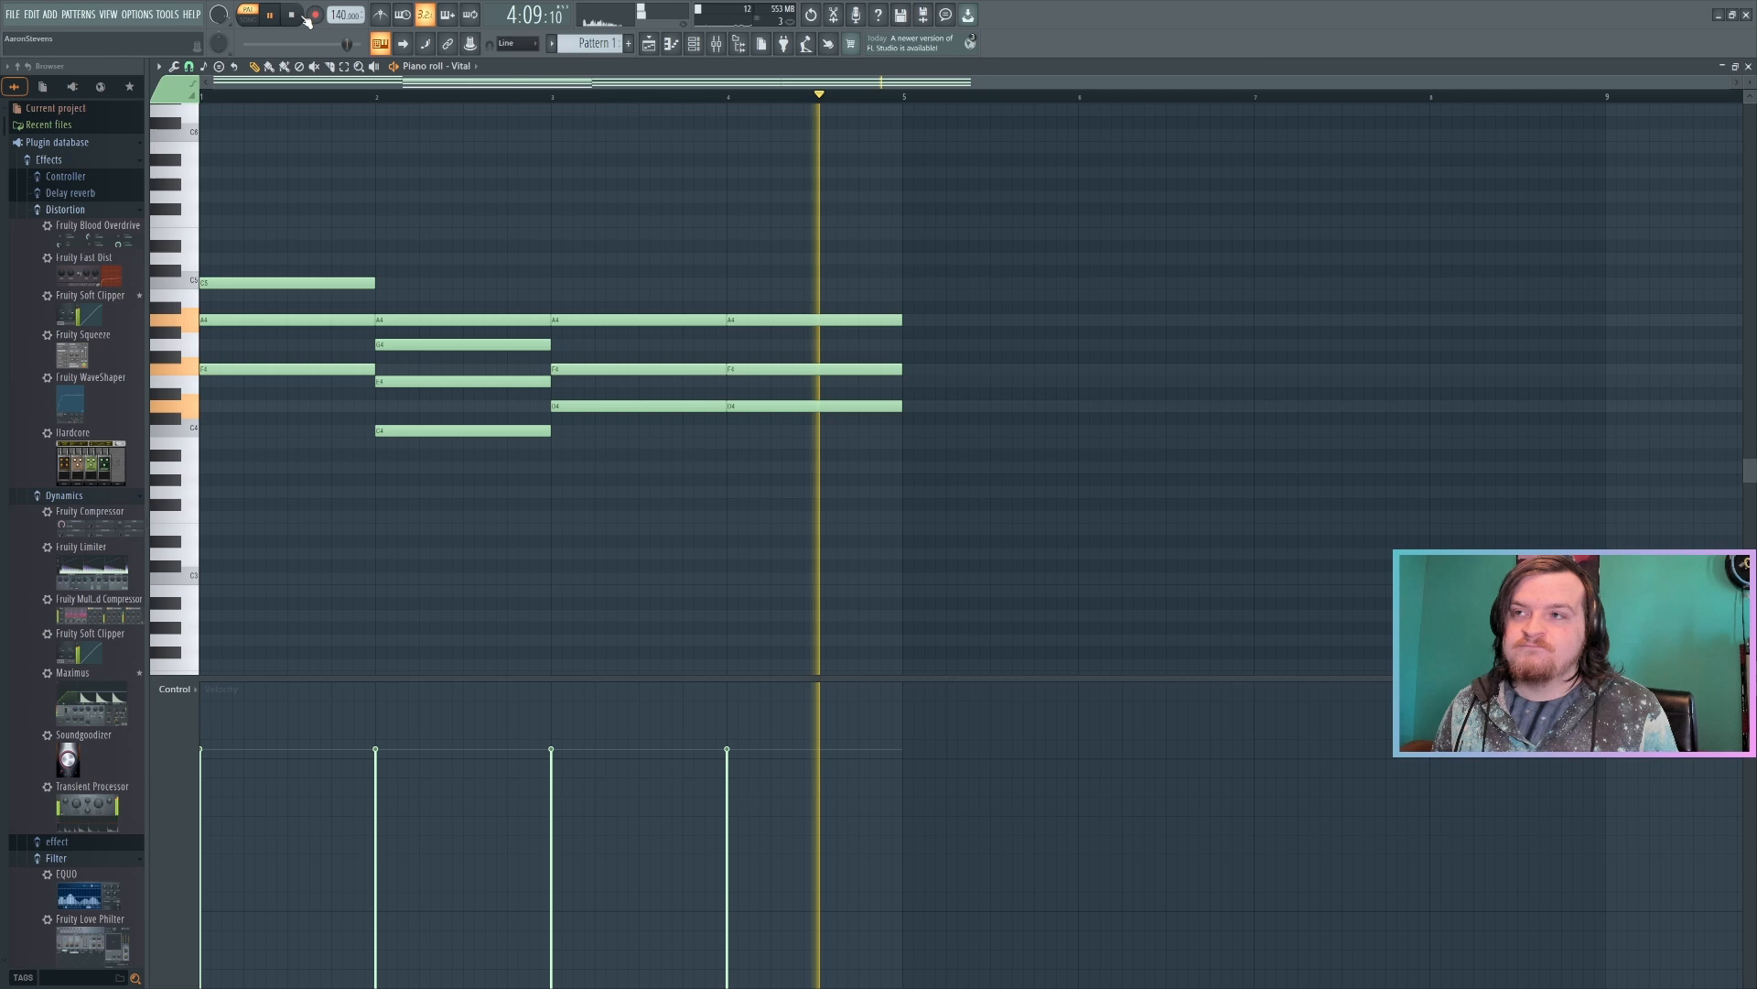
click(289, 15)
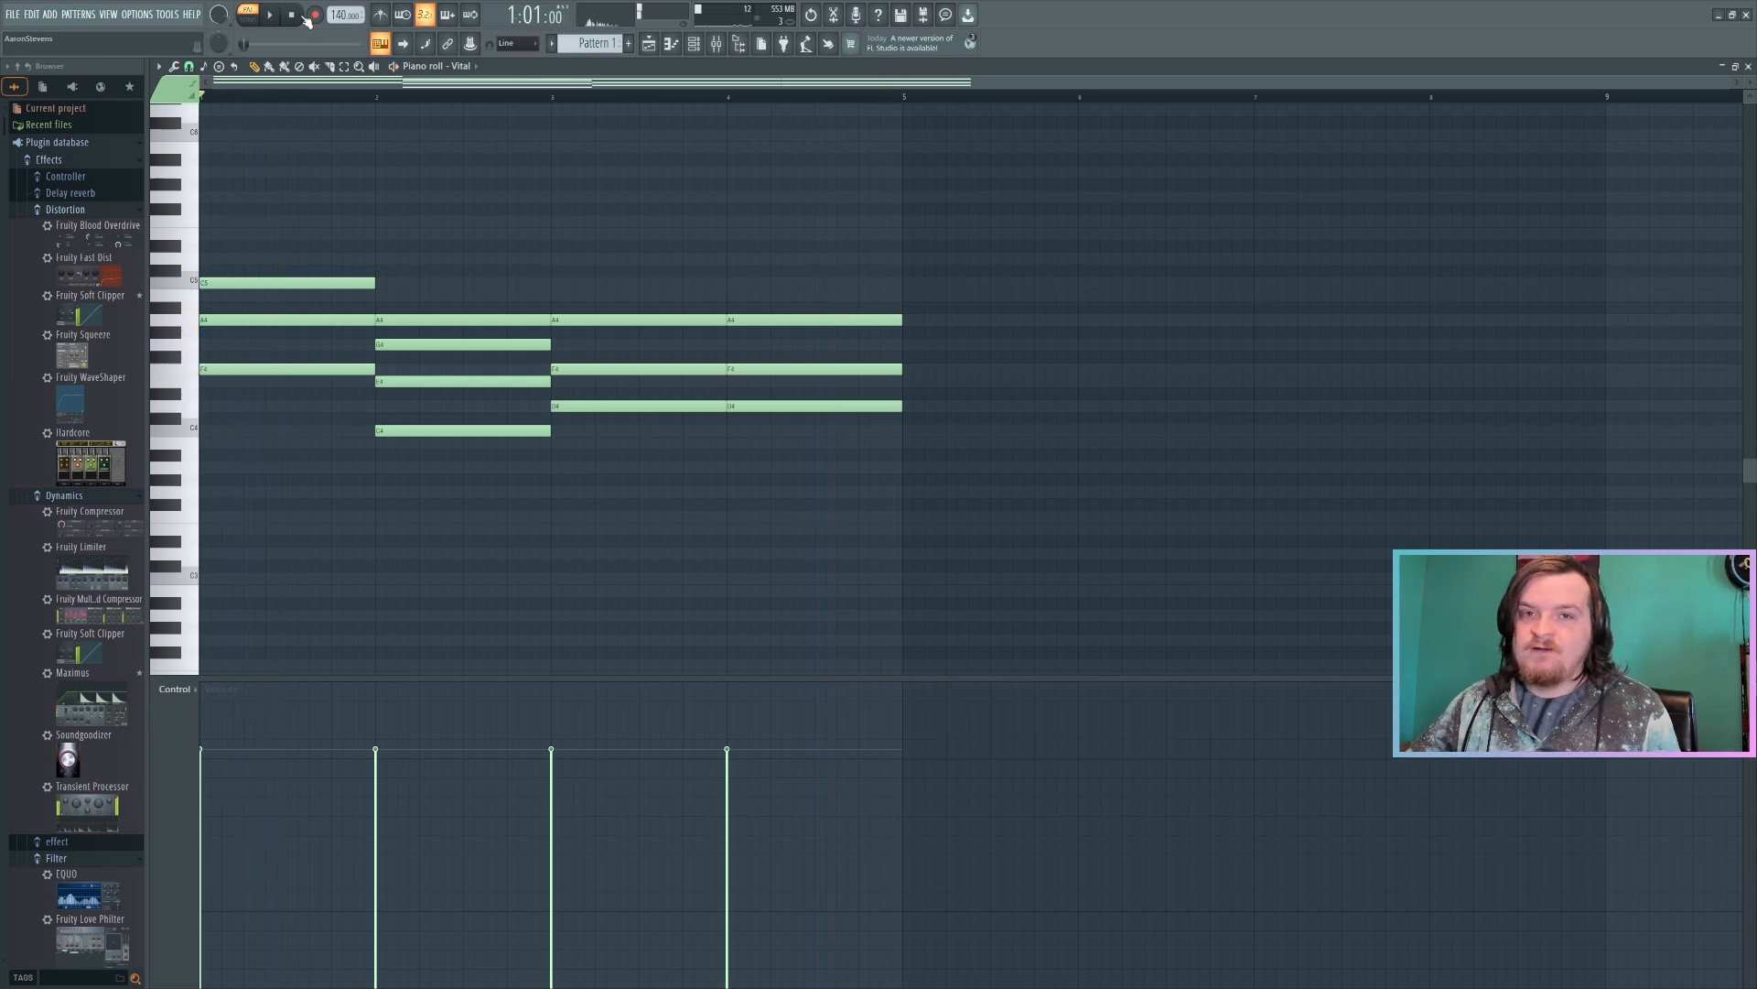